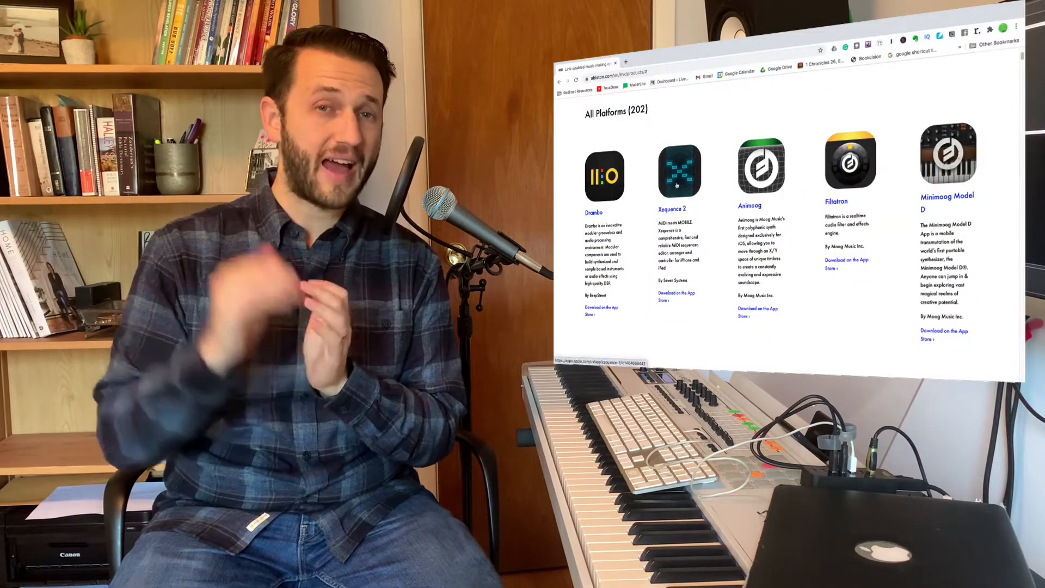
Switch between the Square Arp and Long Delay rackspaces, then bring up Square Arp's rackspace properties
scroll("down", 3)
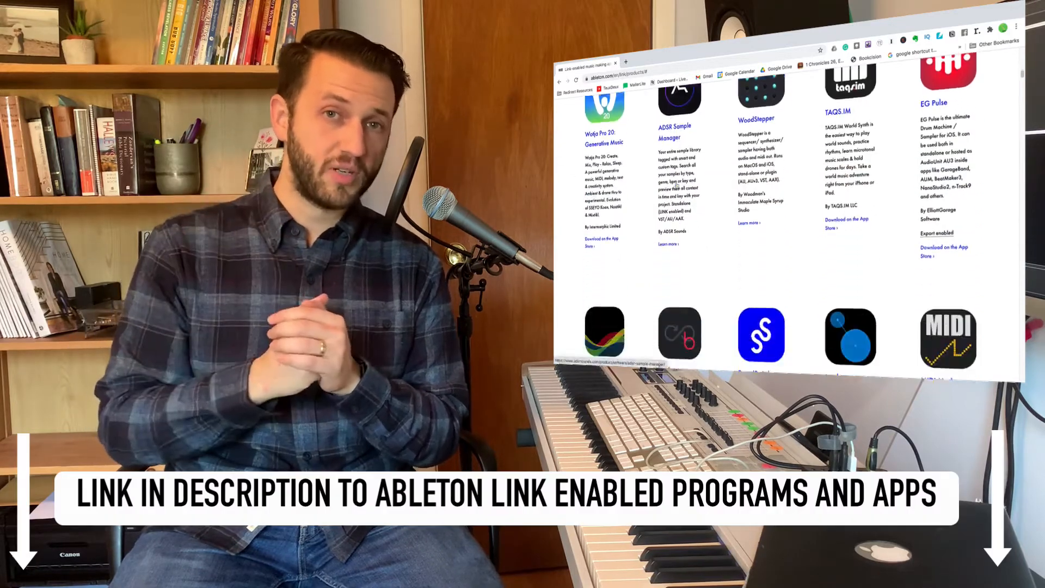
scroll("down", 3)
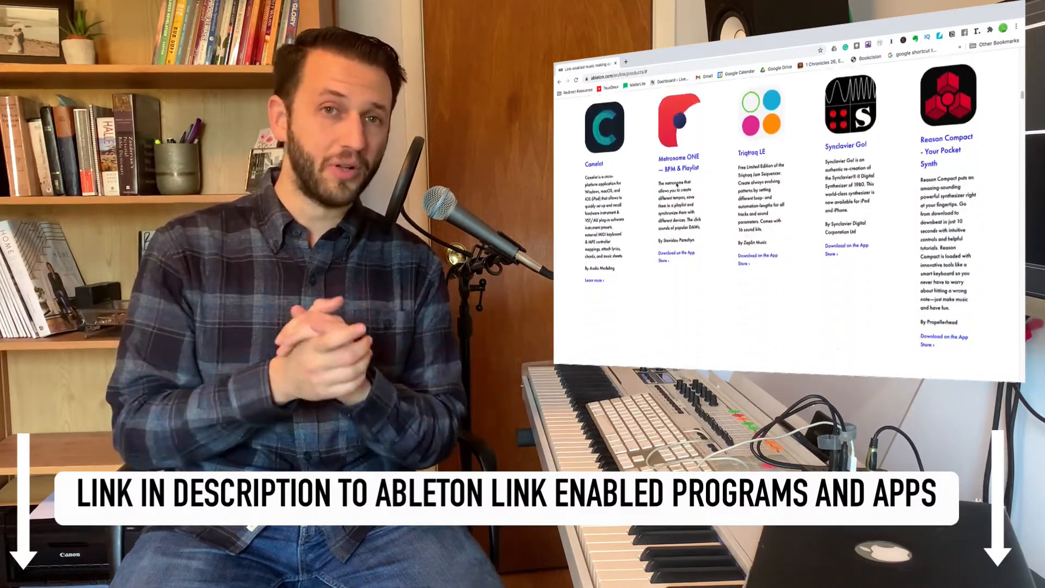
scroll("down", 3)
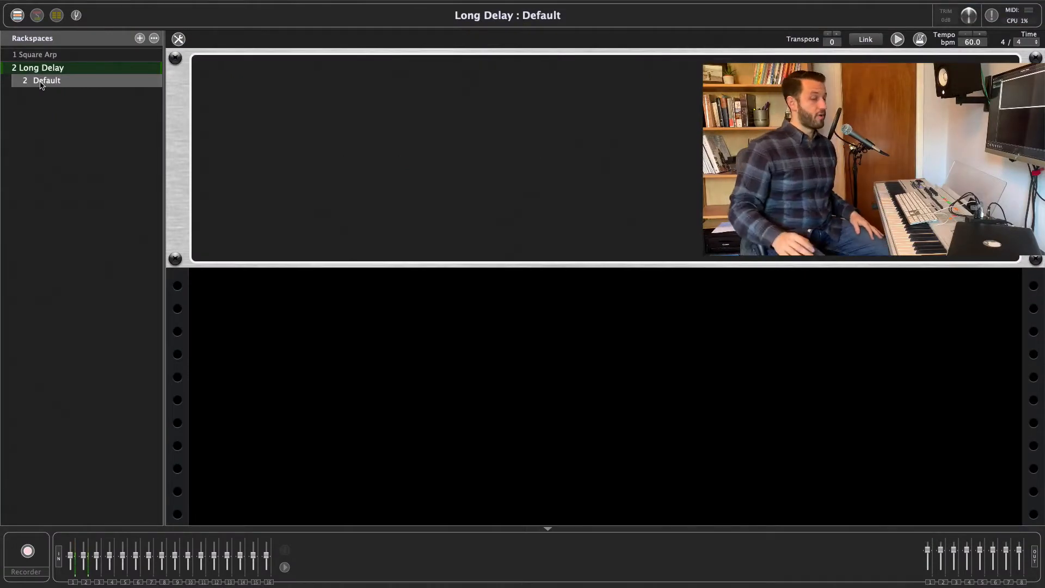
left_click(38, 55)
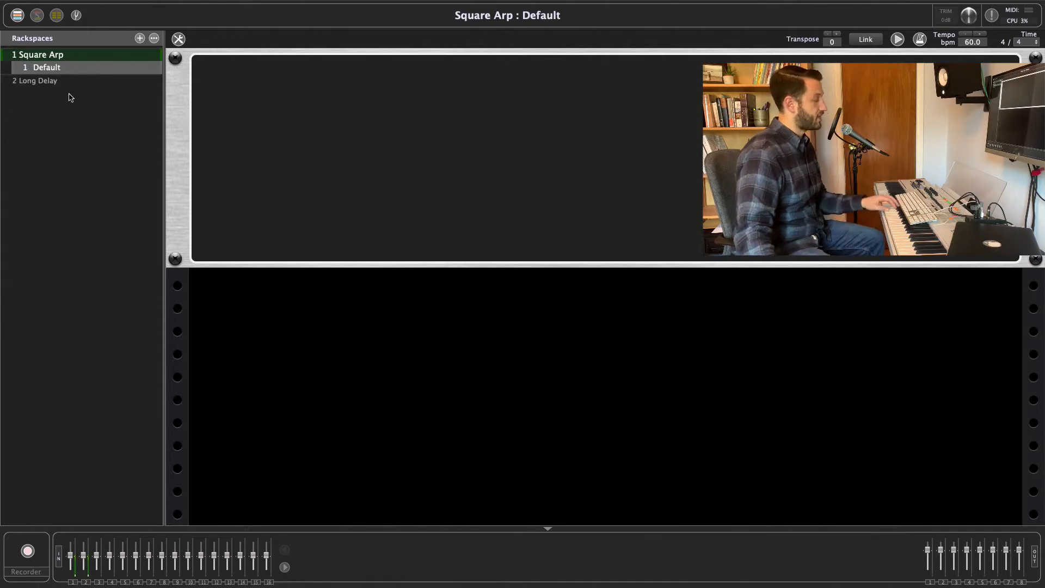
mouse_move(79, 98)
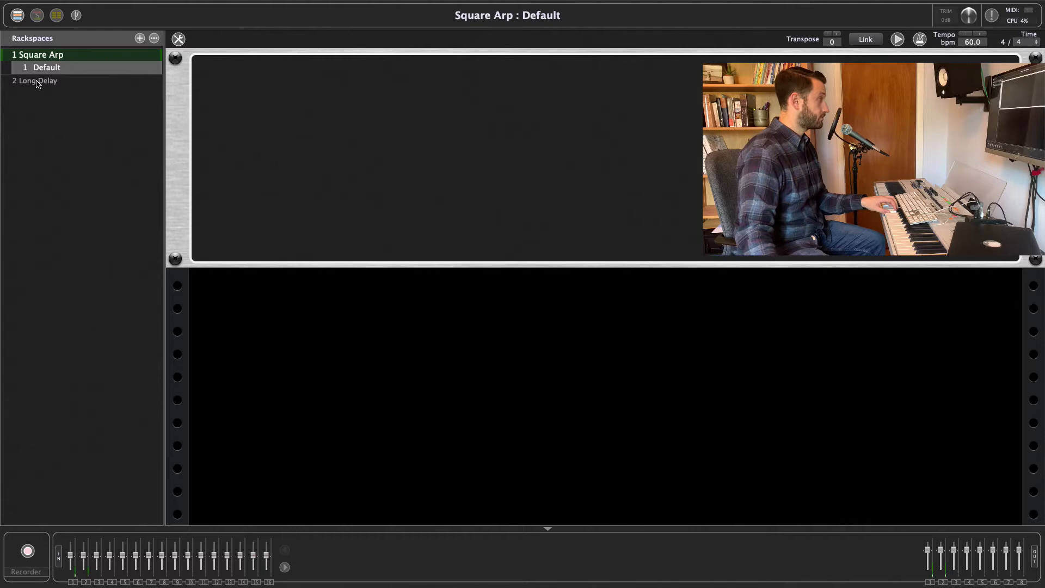
left_click(40, 67)
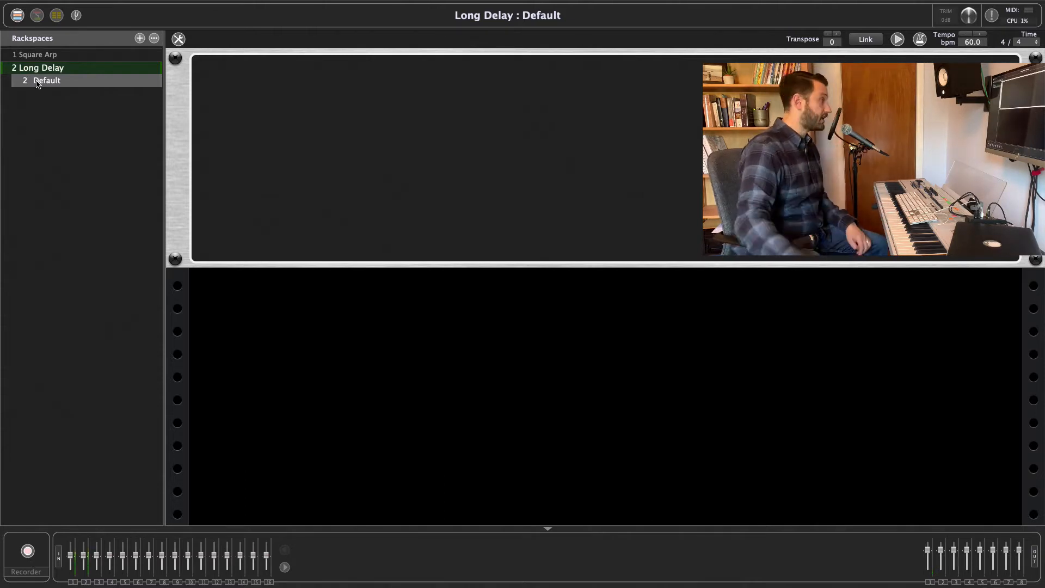
left_click(37, 55)
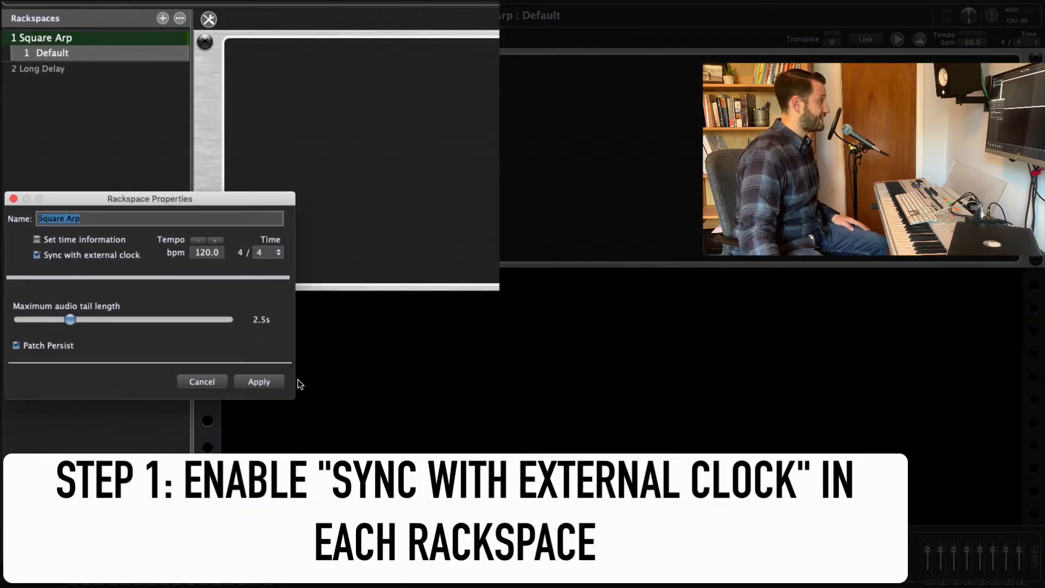
Apply Square Arp's settings, then enable and apply external clock sync on the Long Delay rackspace
left_click(259, 380)
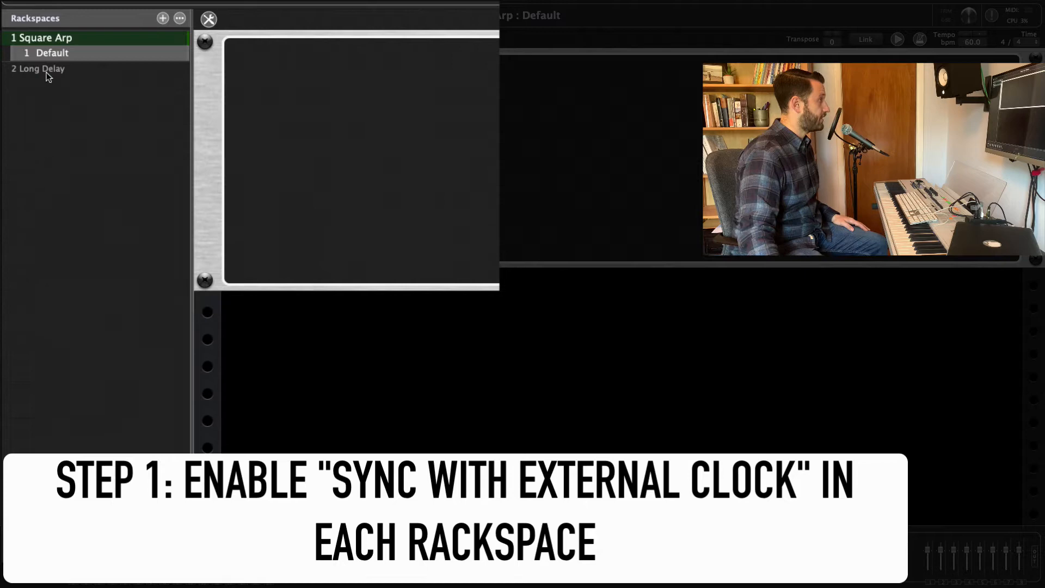
left_click(44, 67)
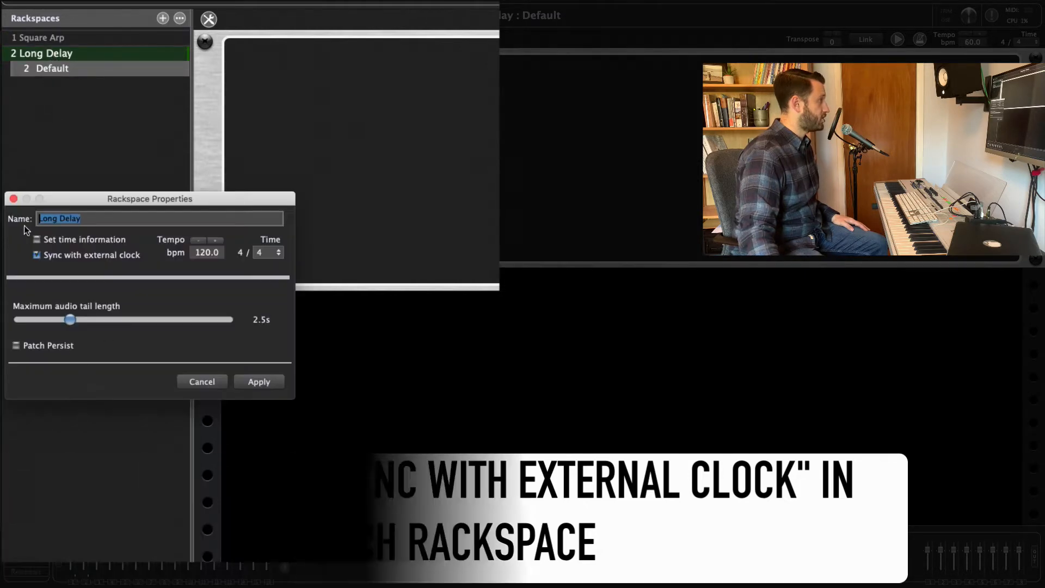
left_click(259, 381)
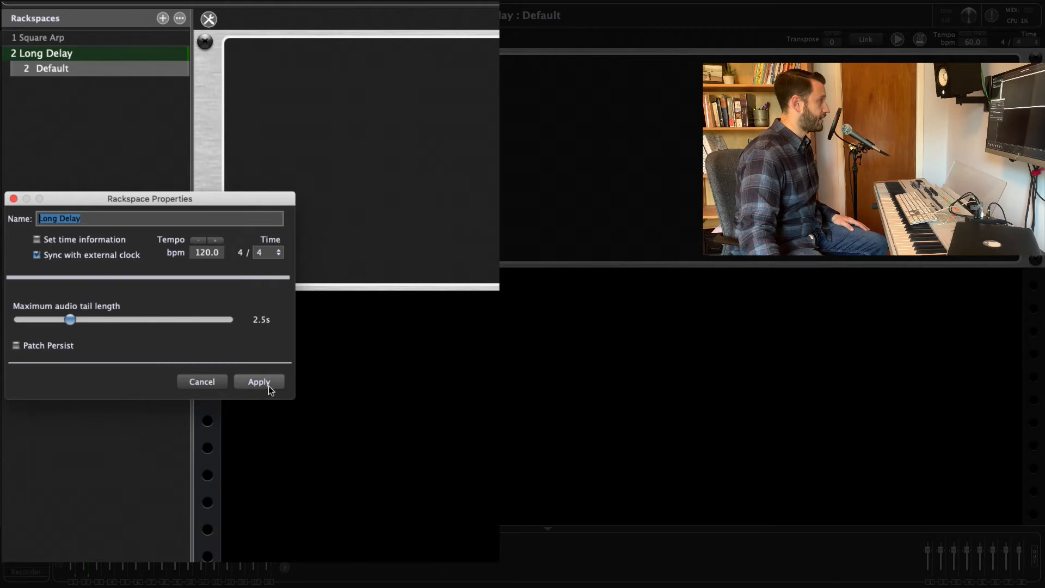
left_click(259, 381)
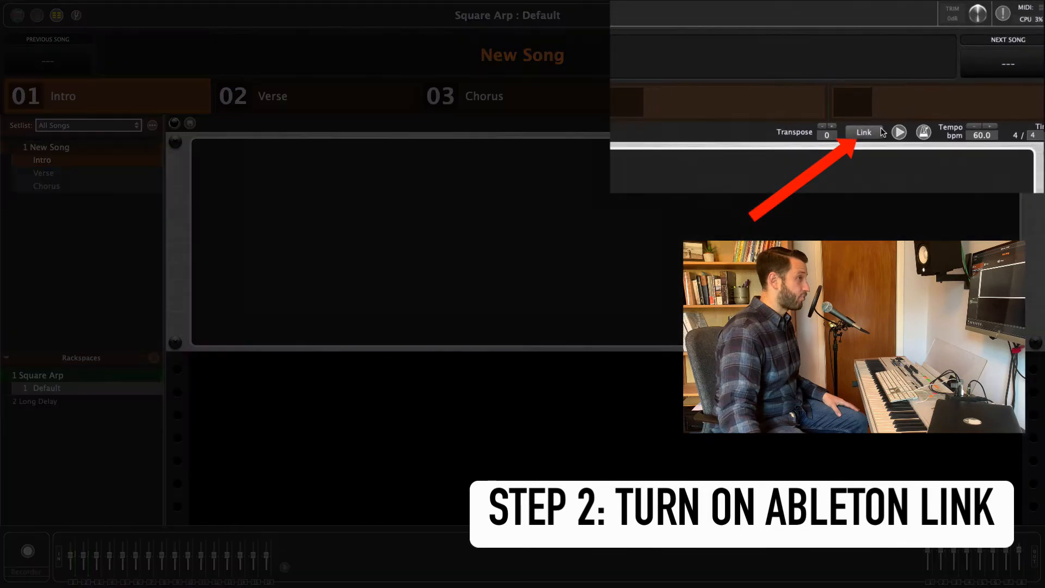
Enable the Link toolbar button beside Transpose so Gig Performer shares tempo via Ableton Link
left_click(862, 132)
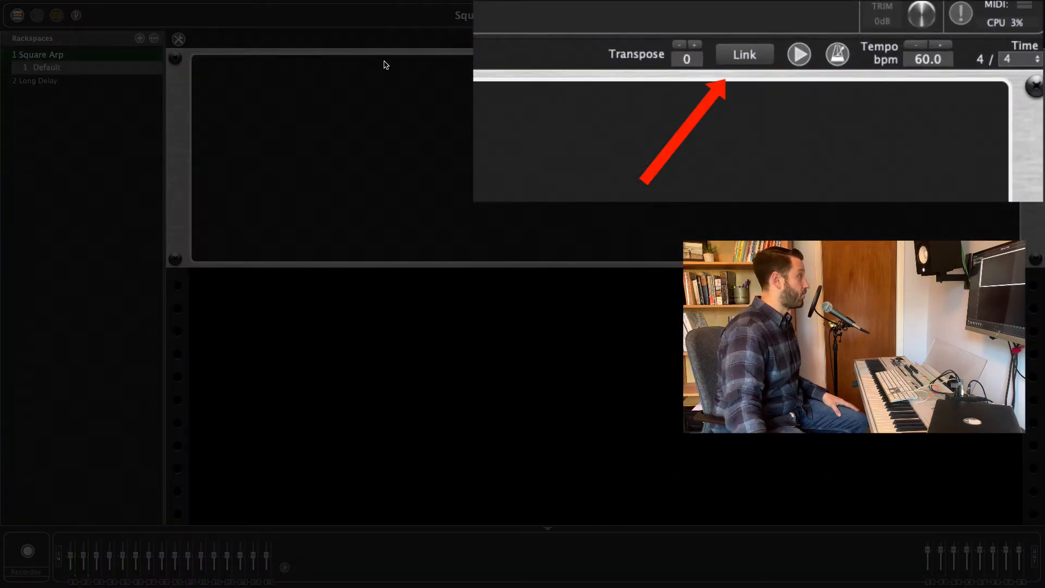
left_click(57, 14)
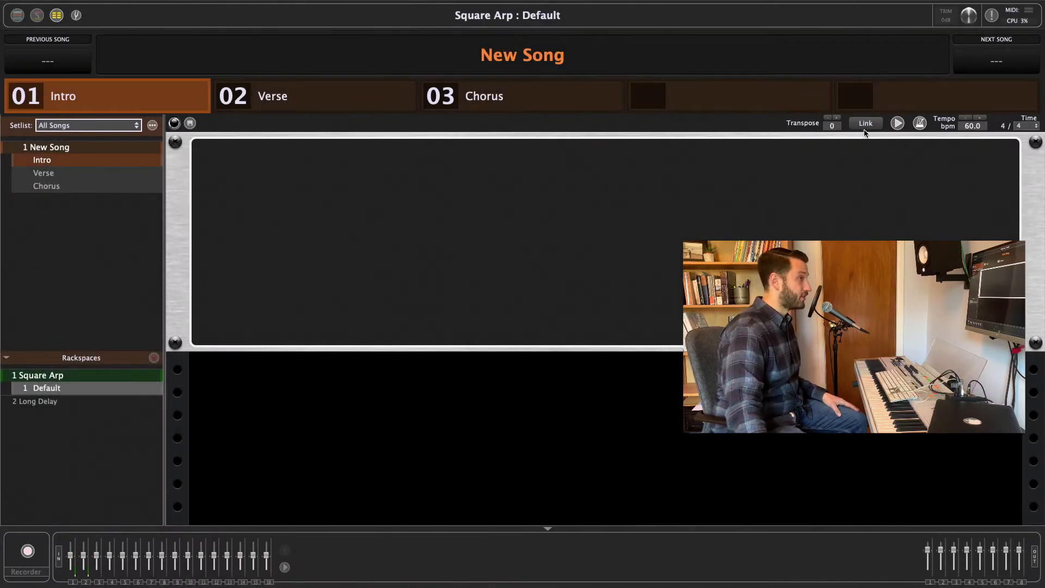
left_click(865, 123)
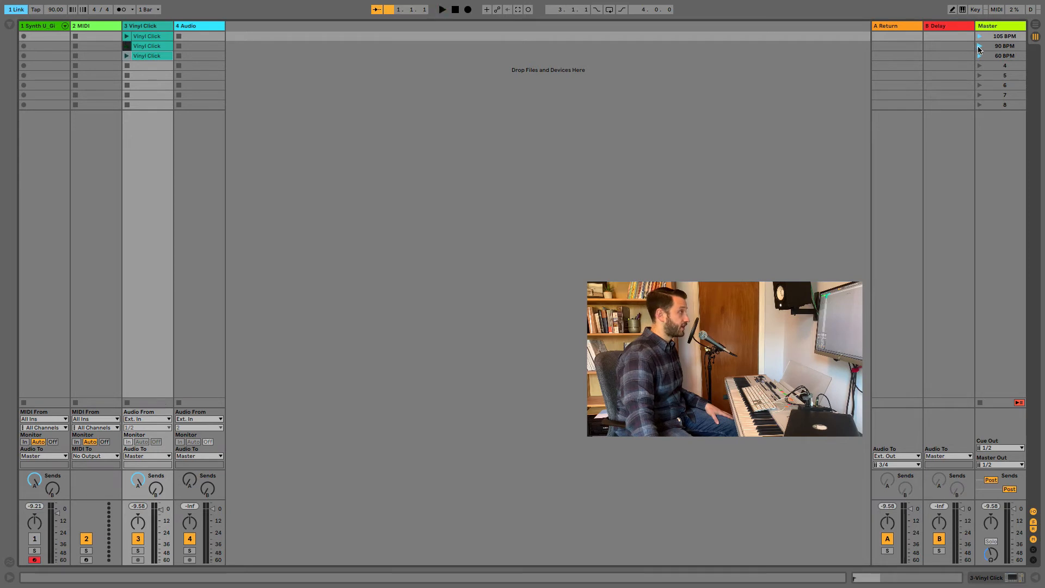
Launch the 90 BPM scene and start the Vinyl Click clip playing
left_click(147, 46)
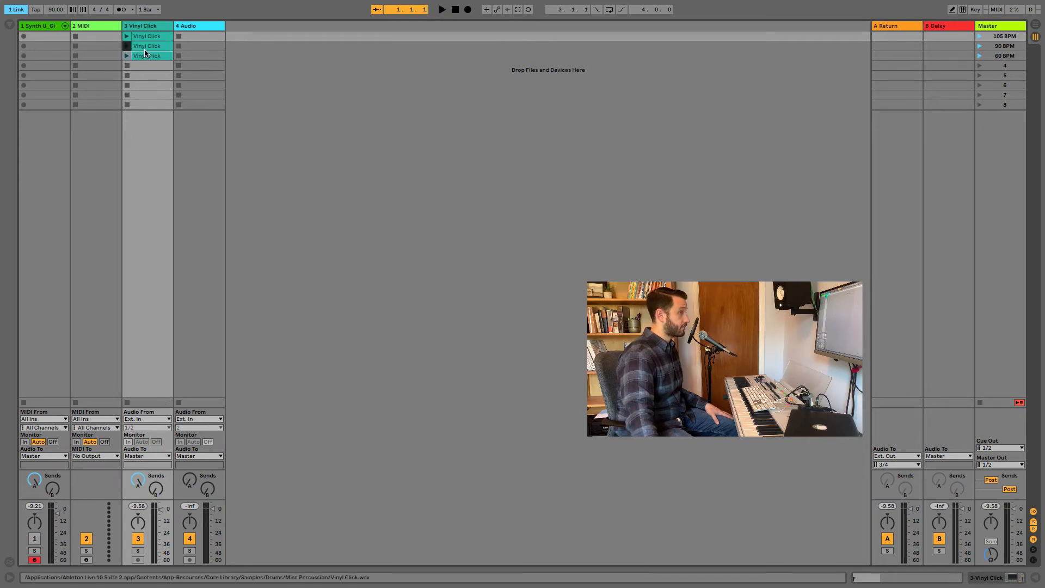
left_click(441, 8)
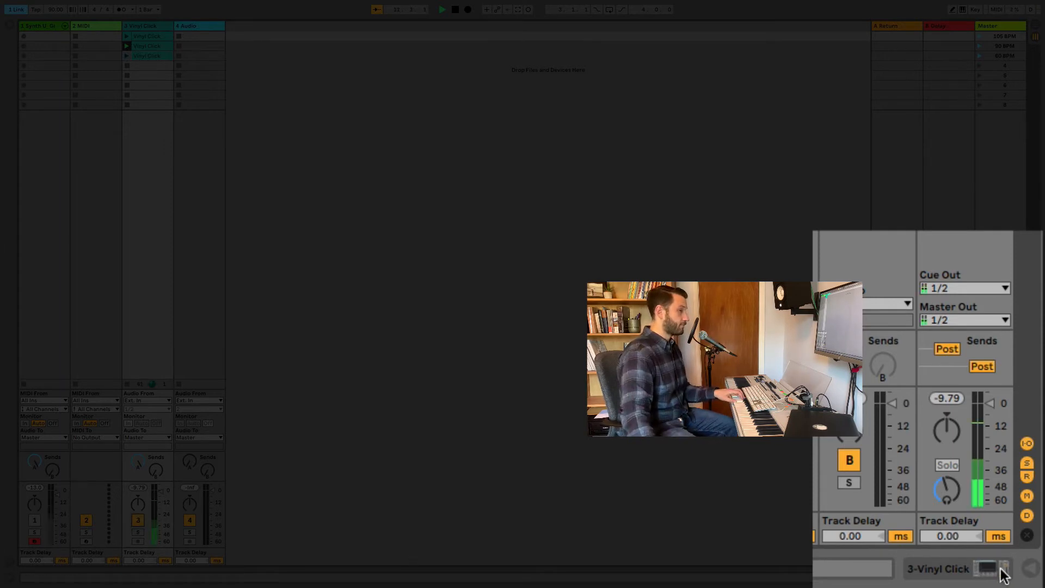
Raise the Master track's Track Delay from 0.00 to 18 ms and then to 23.00 ms
left_click_drag(951, 535, 951, 513)
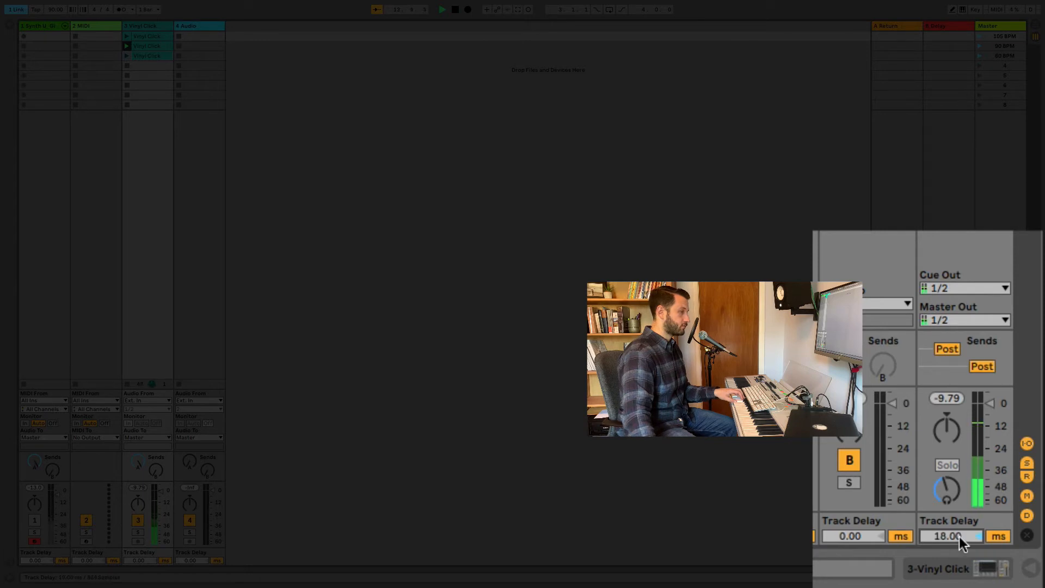
left_click_drag(947, 535, 947, 521)
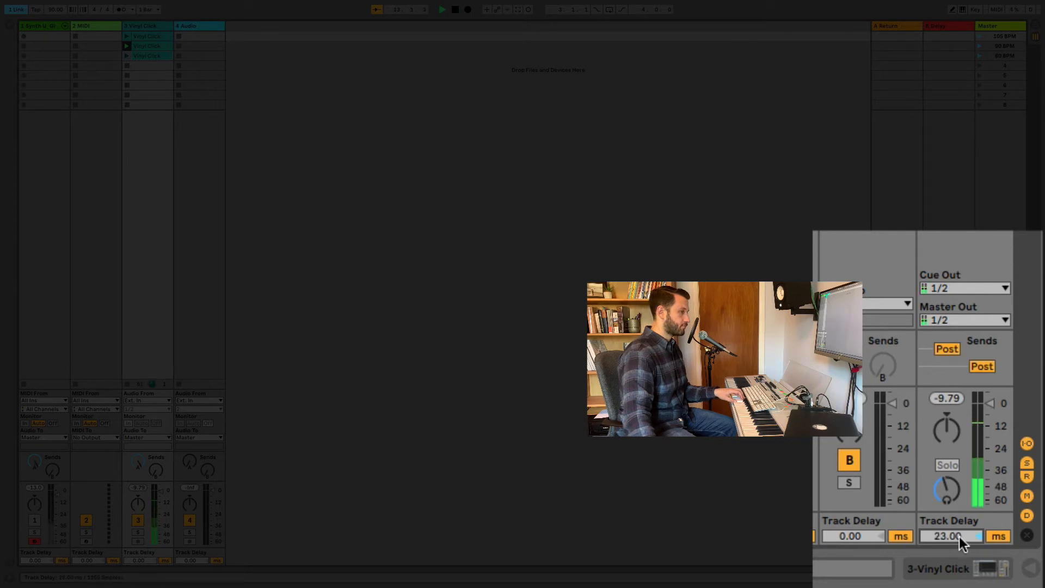